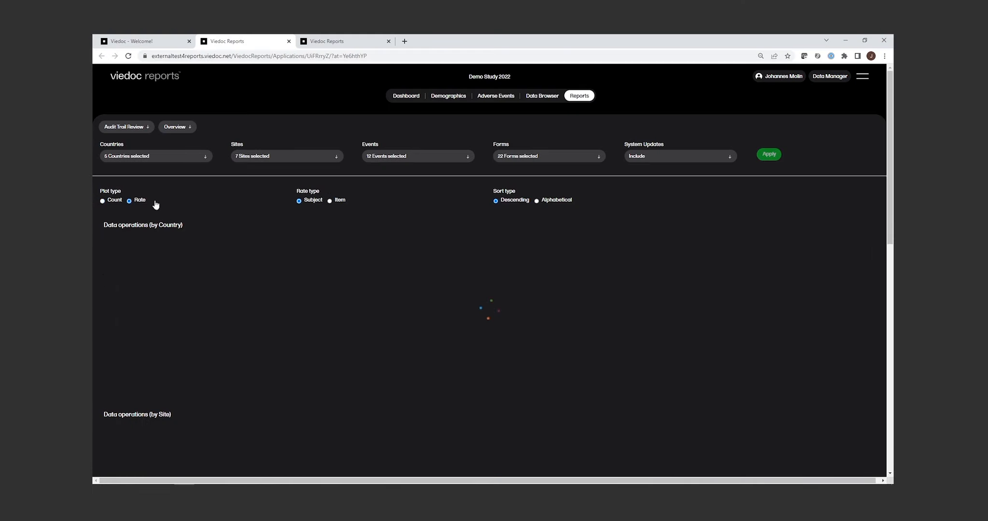
# Step: Switch the Data updates charts to Rate plotting with Item as the rate type
pyautogui.click(329, 200)
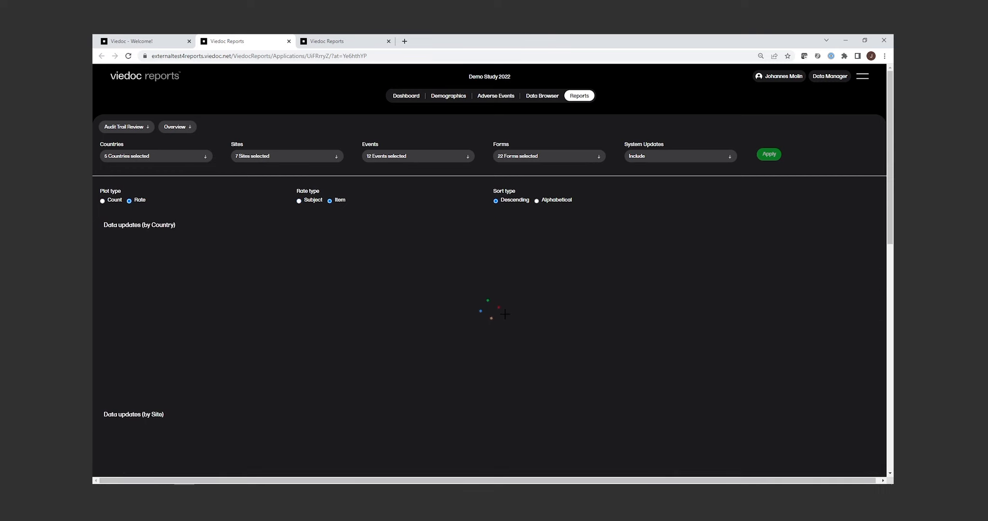
pyautogui.click(768, 153)
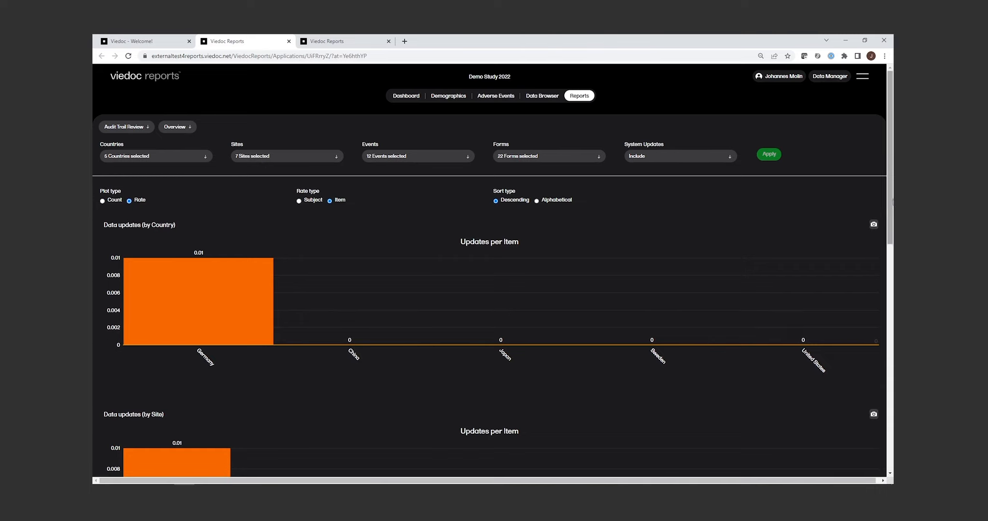
# Step: Scroll past the Country chart to view the Site, Event and Form item update charts
pyautogui.scroll(-3)
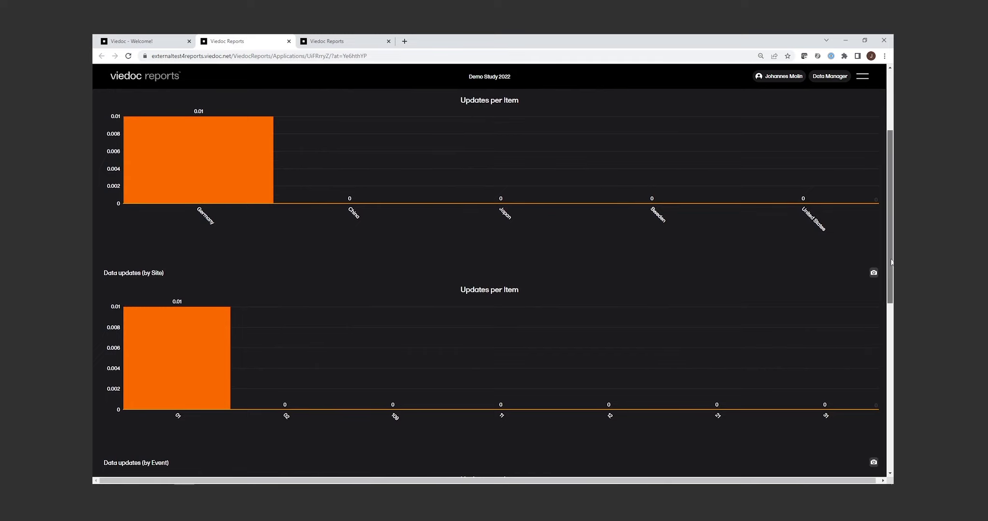
pyautogui.scroll(-3)
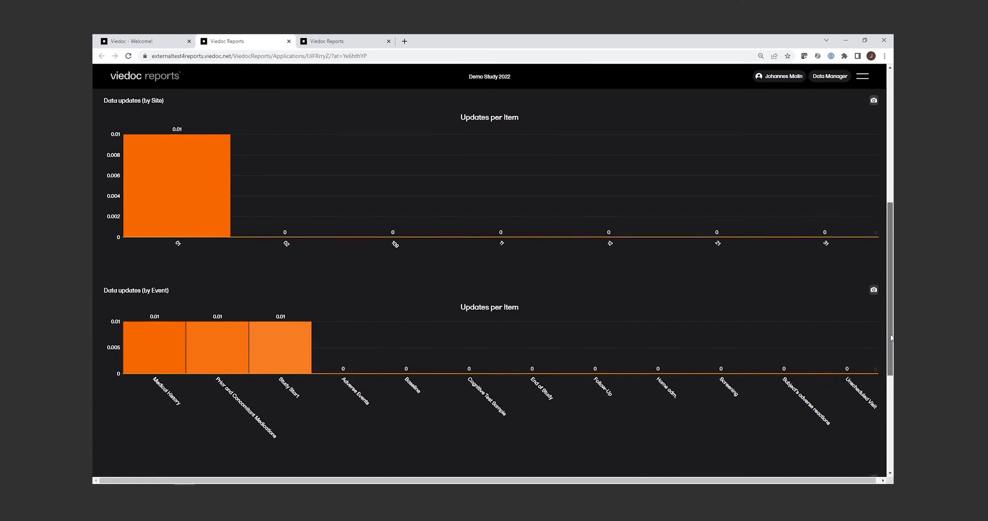
pyautogui.scroll(-3)
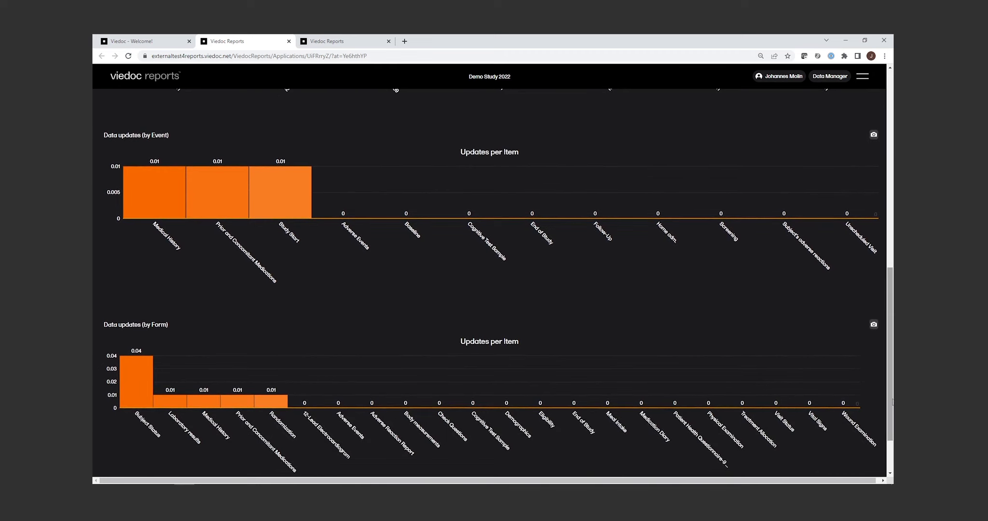